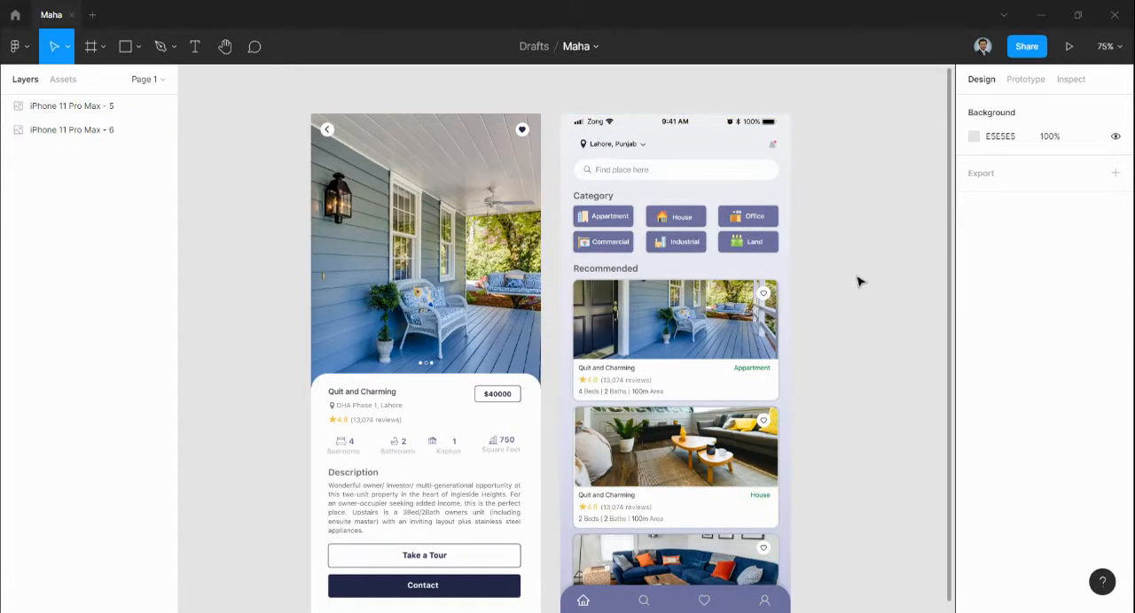
Step: Show Recently viewed files and list the Design file, FigJam file and Import options
{"action": "left_click", "coordinate": [71, 129]}
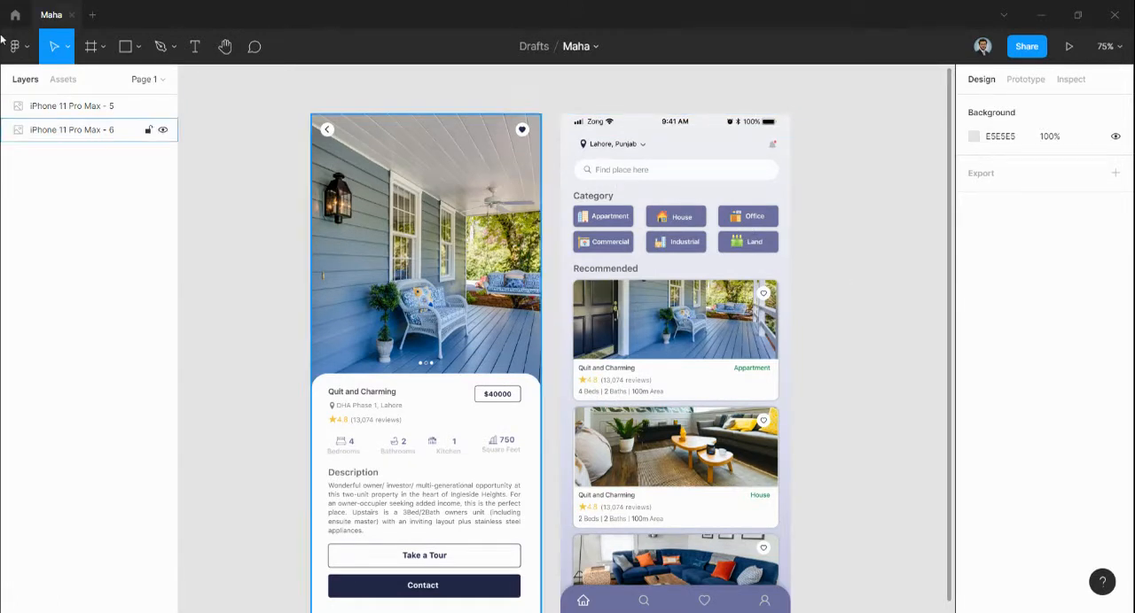
{"action": "left_click", "coordinate": [15, 14]}
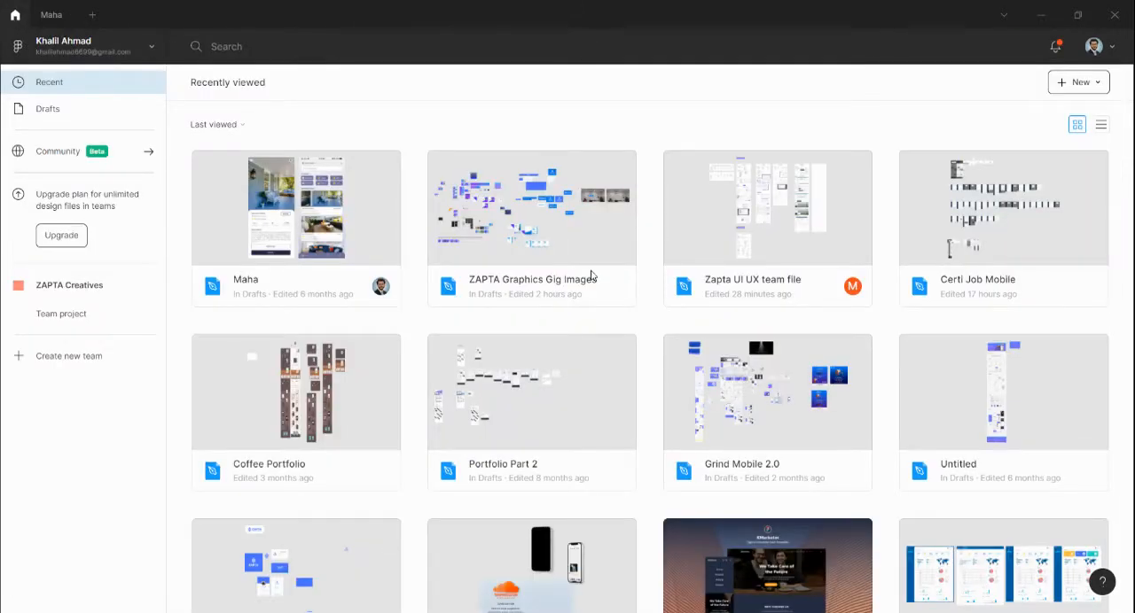
{"action": "mouse_move", "coordinate": [355, 212]}
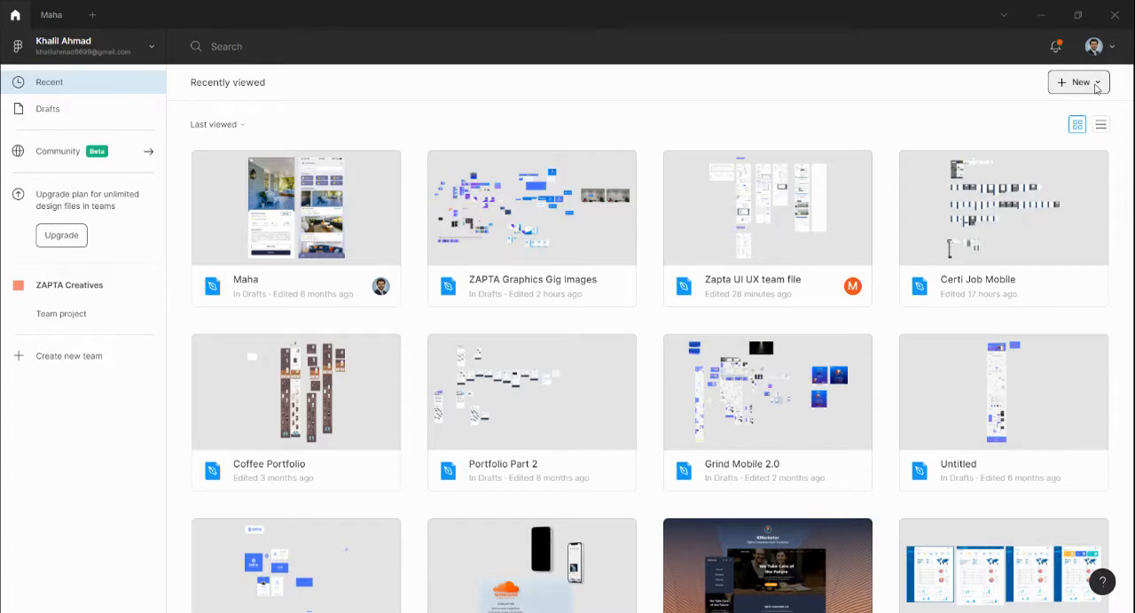
{"action": "left_click", "coordinate": [1078, 82]}
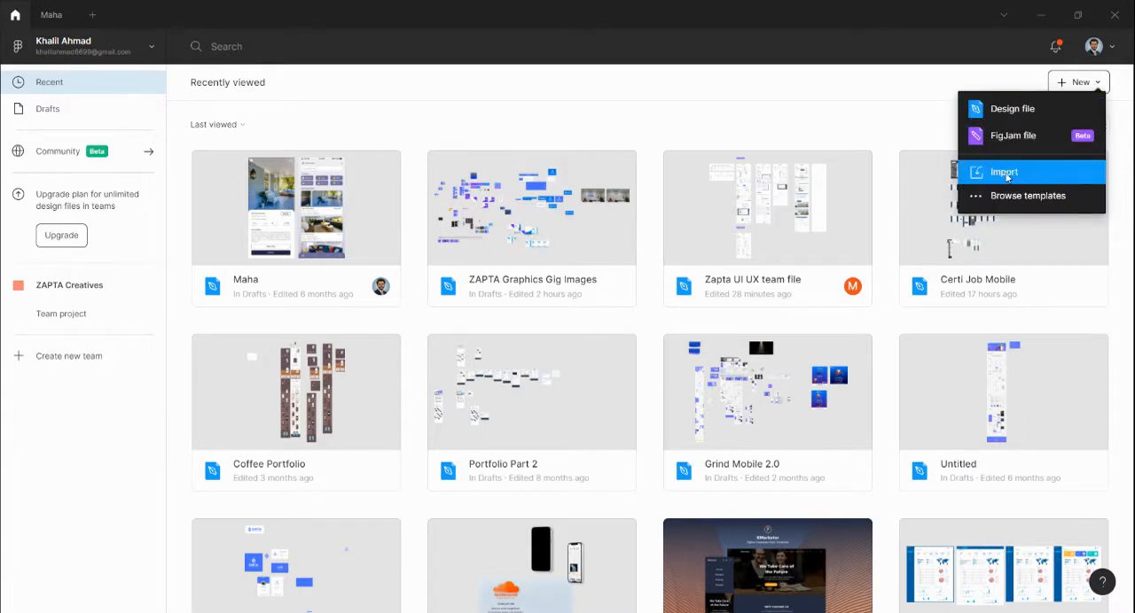
{"action": "mouse_move", "coordinate": [692, 215]}
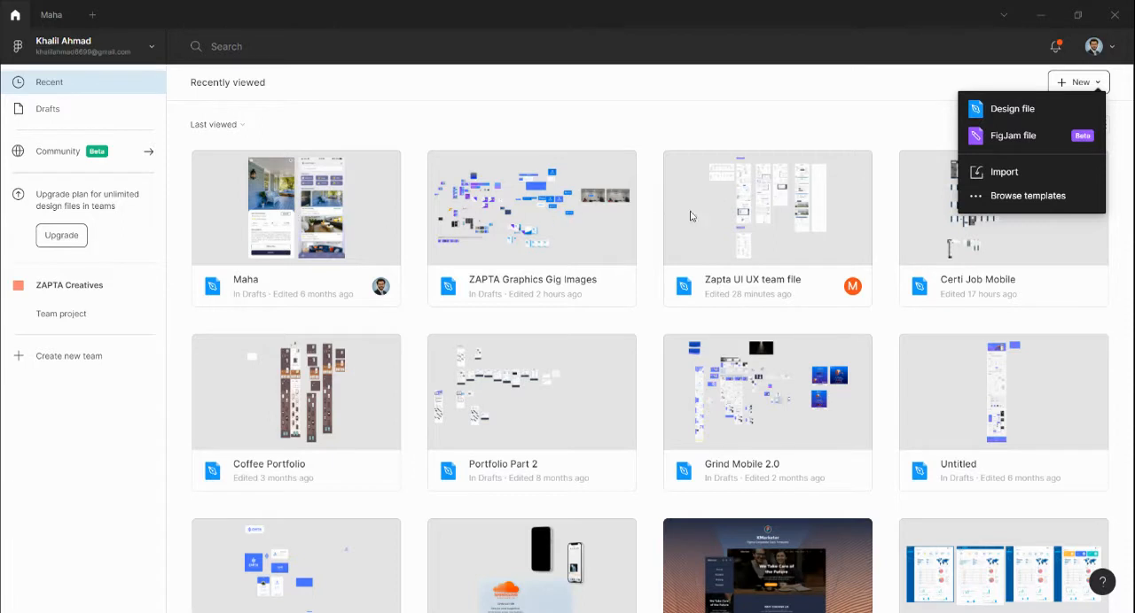
{"action": "mouse_move", "coordinate": [278, 197]}
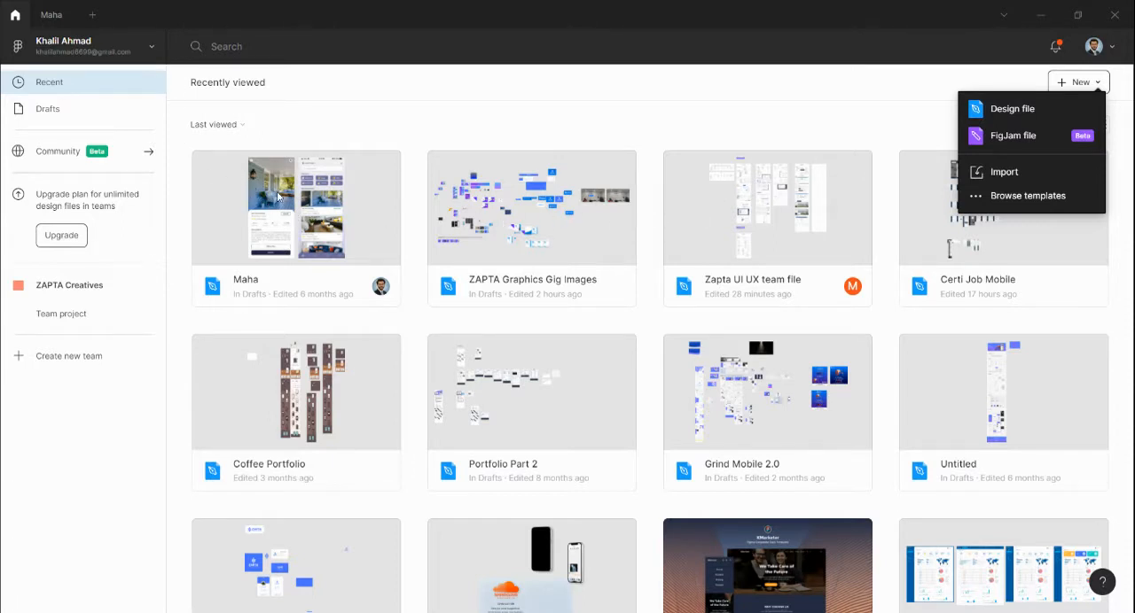
{"action": "mouse_move", "coordinate": [355, 208]}
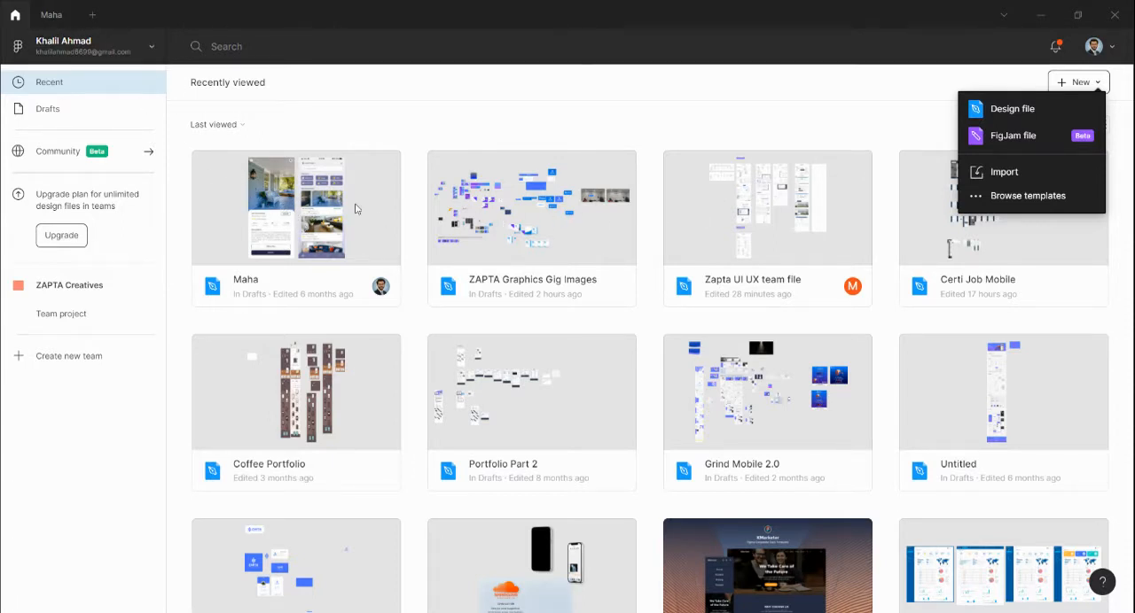
Step: Open the Maha design and zoom to 300% on the Category buttons
{"action": "double_click", "coordinate": [296, 207]}
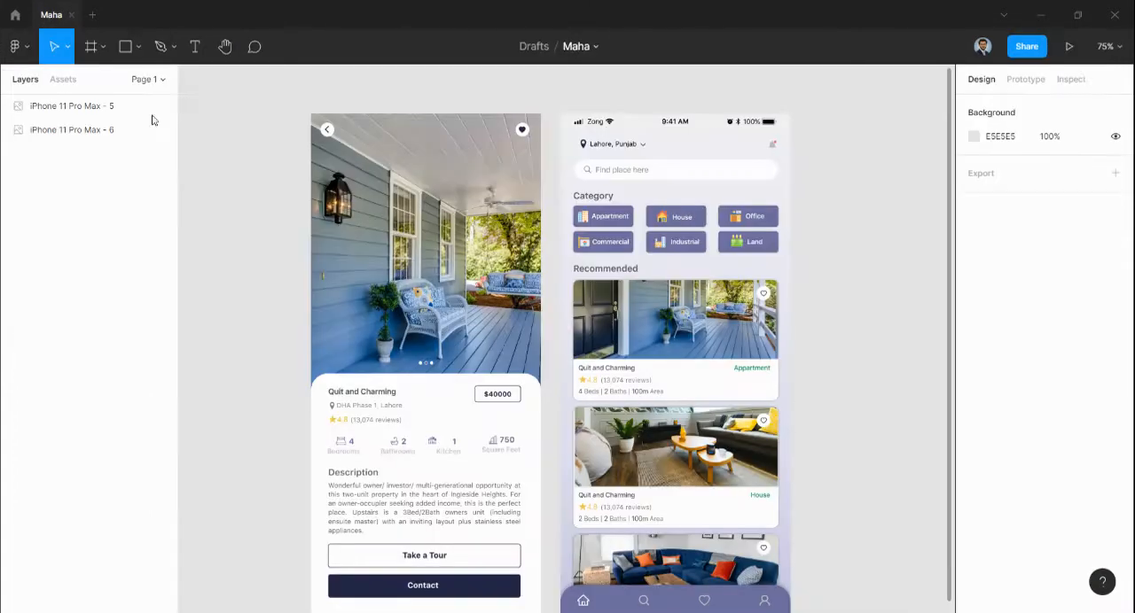
{"action": "scroll", "scroll_direction": "down", "scroll_amount": 3}
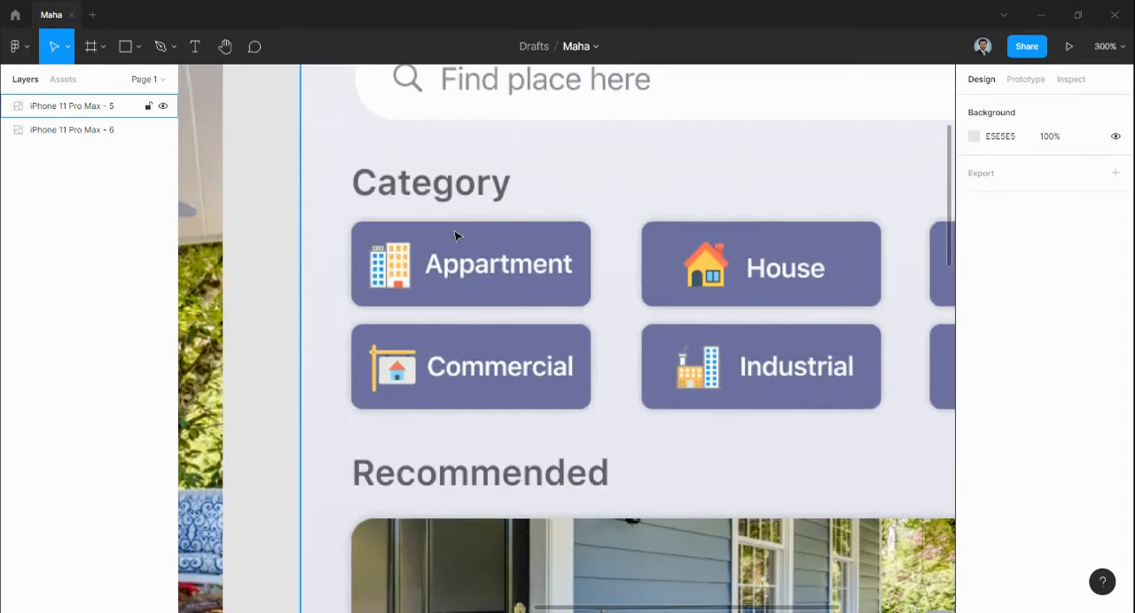
{"action": "left_click", "coordinate": [255, 46]}
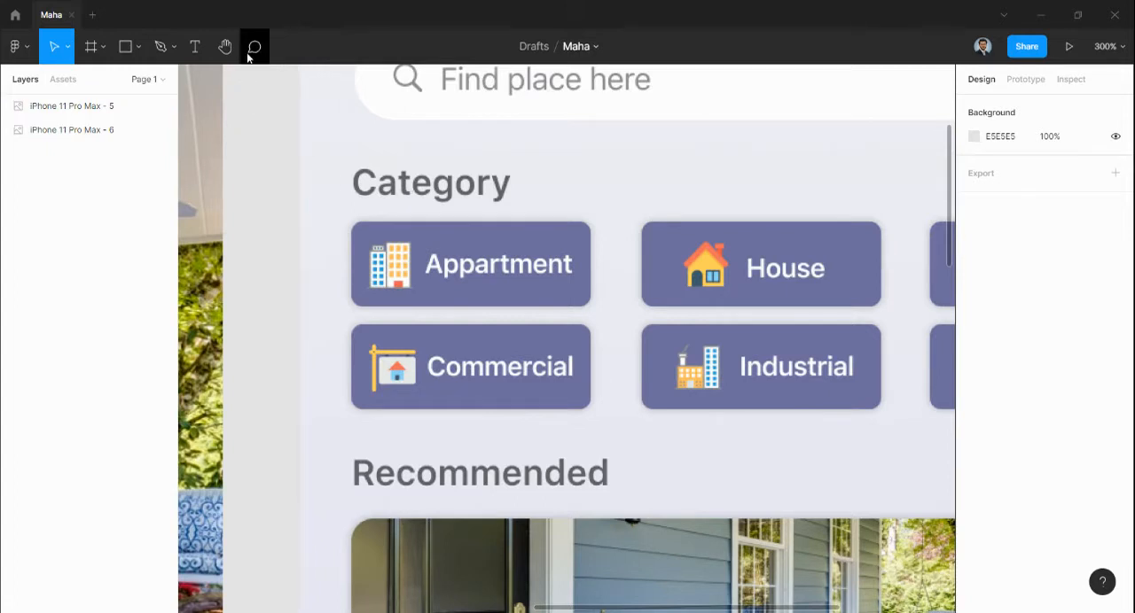
Step: Post a 'Change color?' comment above the Apartment category button
{"action": "left_click", "coordinate": [254, 46]}
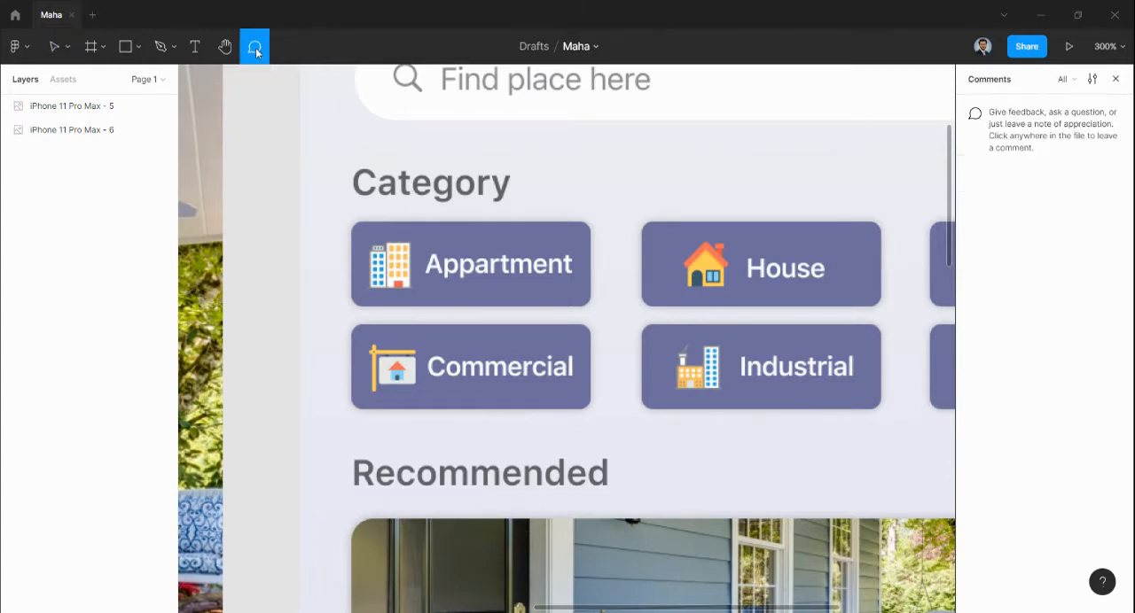
{"action": "left_click", "coordinate": [453, 215]}
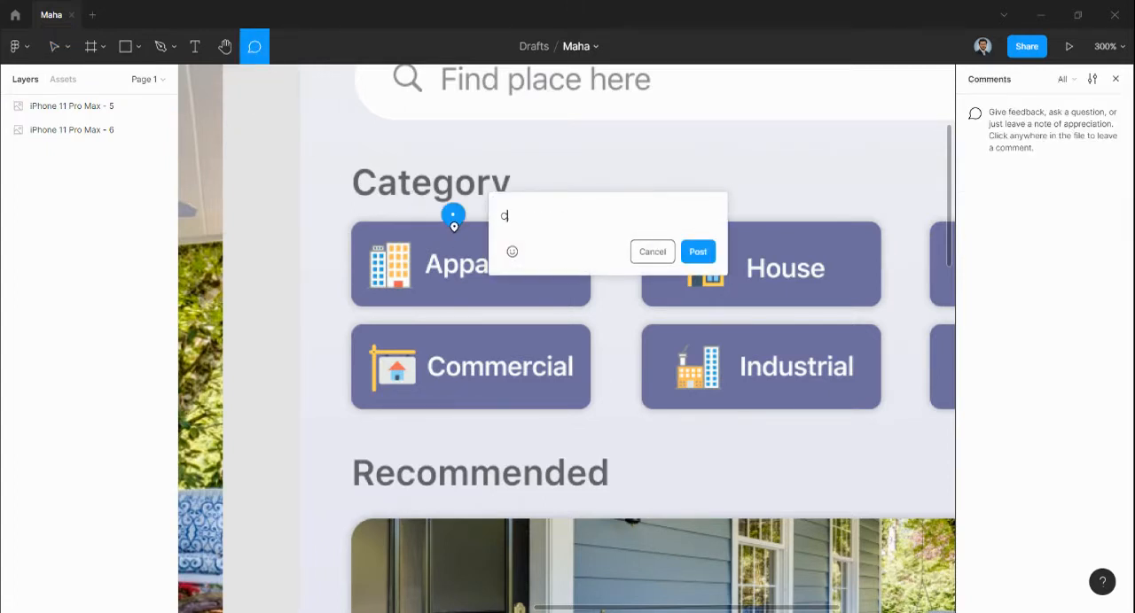
{"action": "type", "text": "Change"}
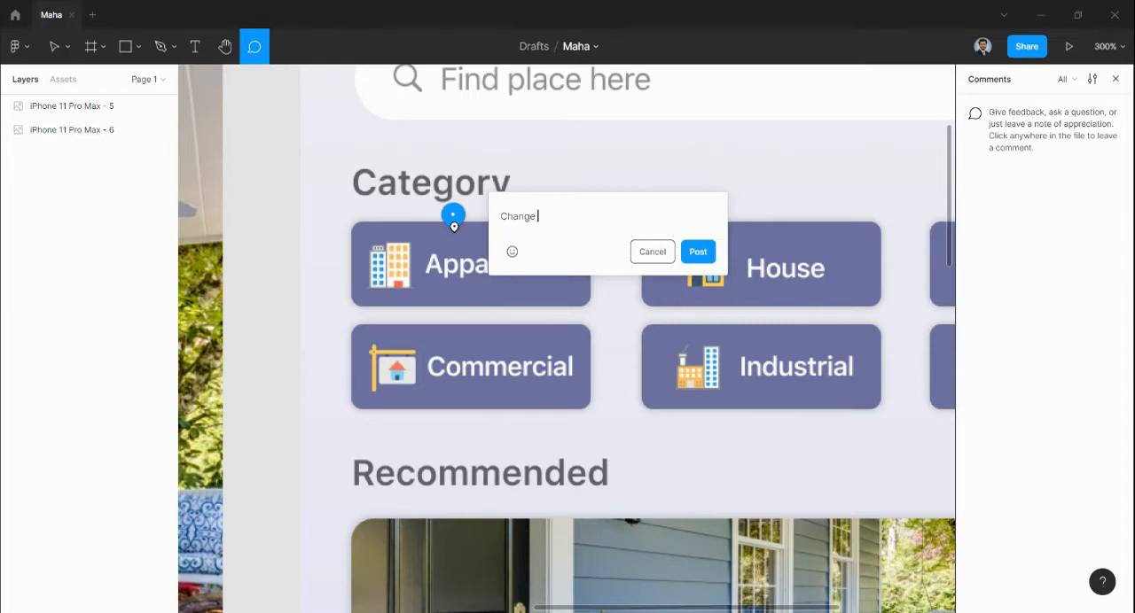
{"action": "type", "text": "color?"}
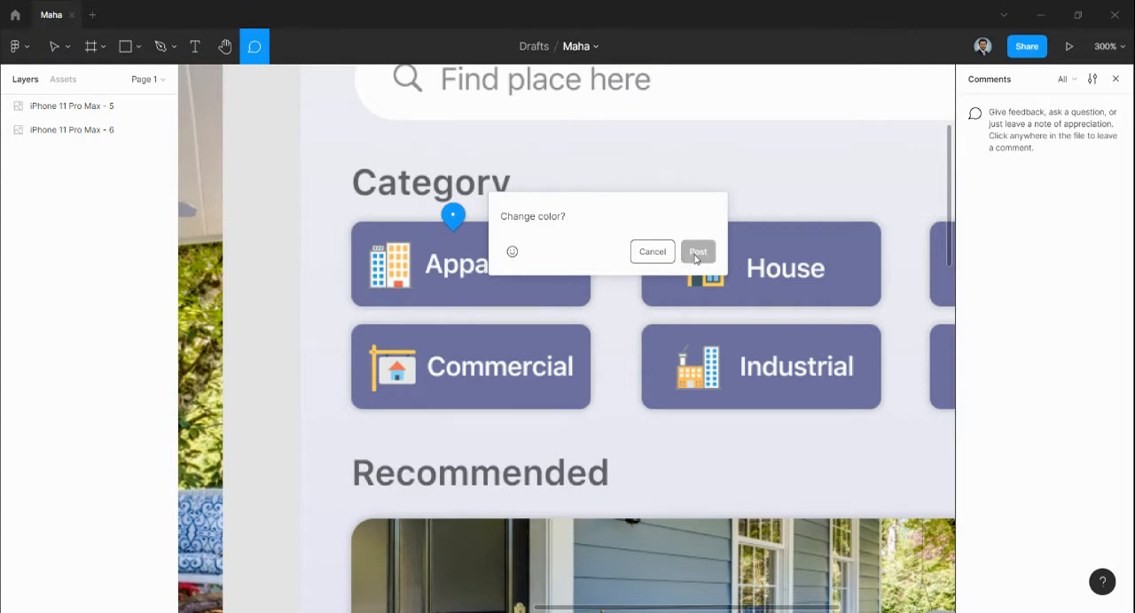
{"action": "mouse_move", "coordinate": [747, 258]}
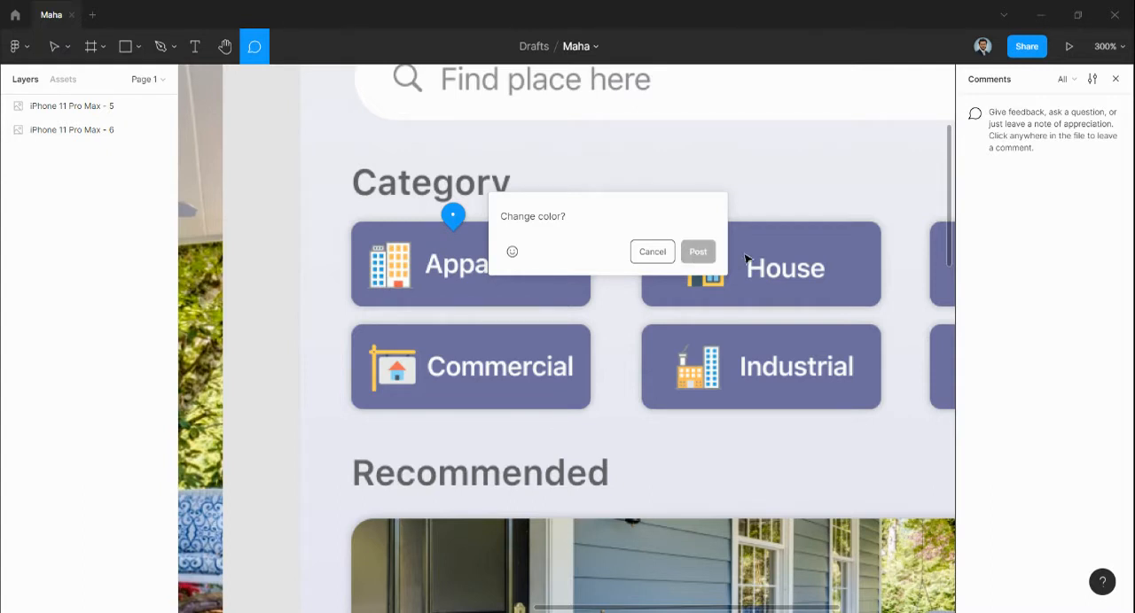
{"action": "left_click", "coordinate": [698, 251]}
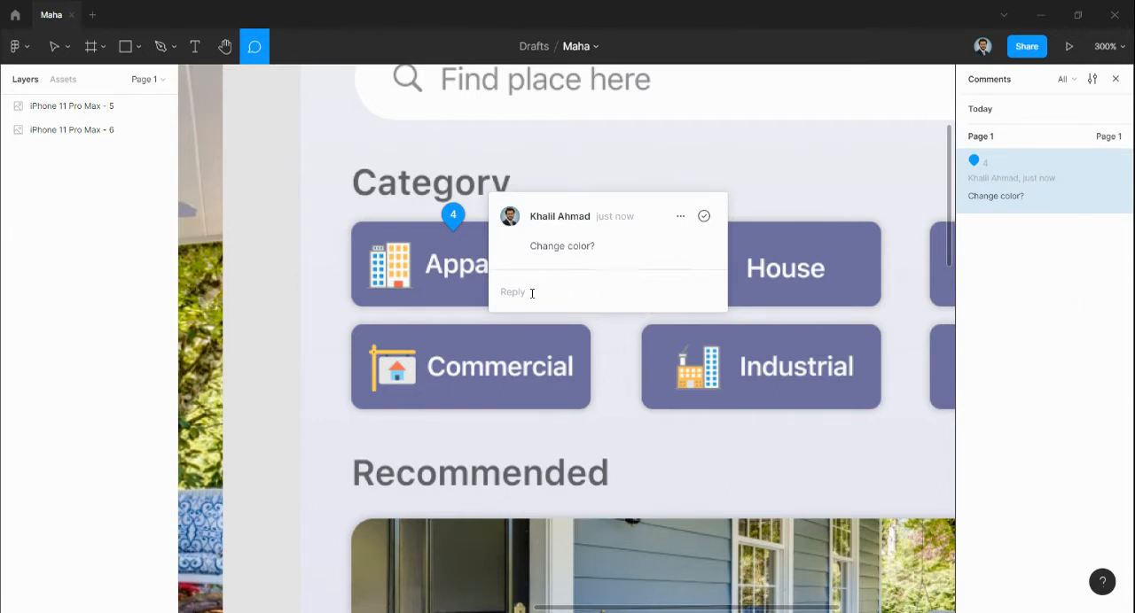
Step: Resolve the 'Change color?' comment thread from its options menu
{"action": "left_click", "coordinate": [550, 292]}
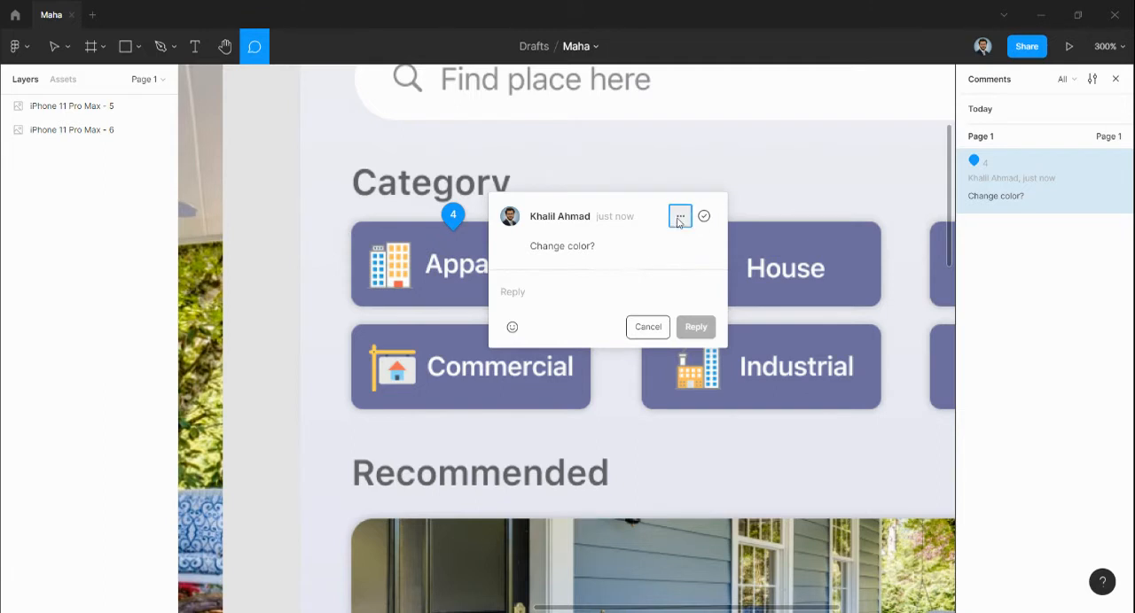
{"action": "left_click", "coordinate": [680, 217]}
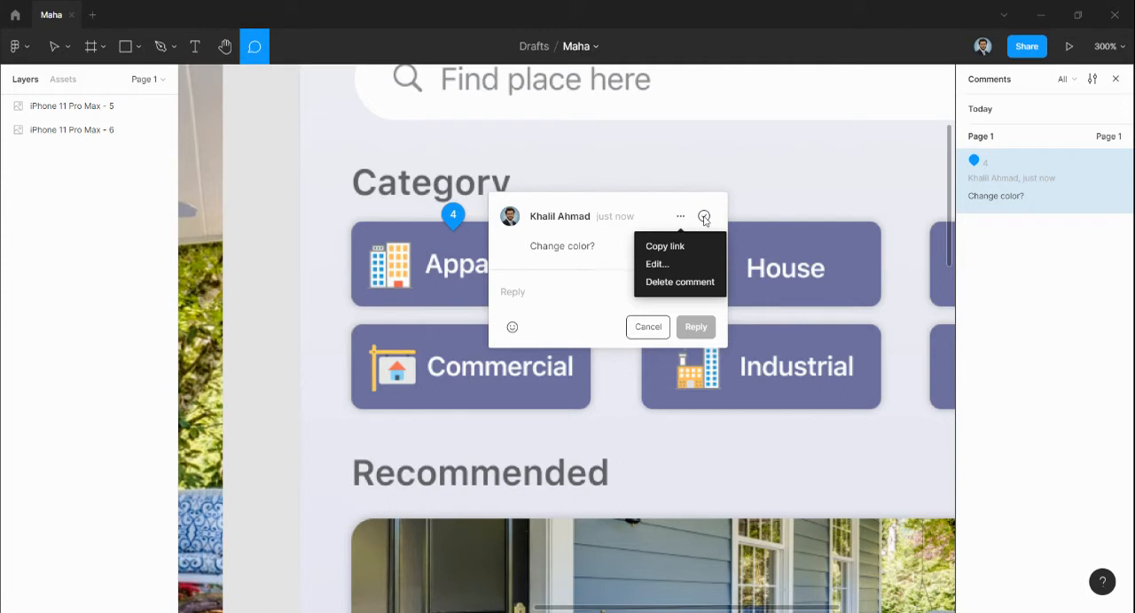
{"action": "left_click", "coordinate": [680, 216]}
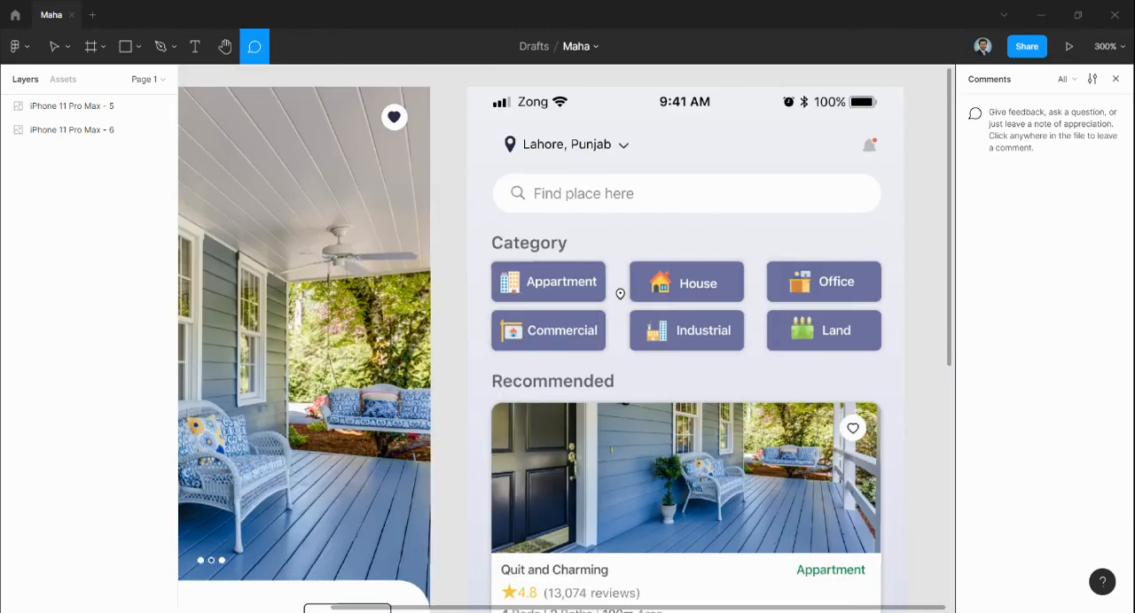
Step: Zoom out to 43% to see both phone screens and switch back to the Move tool
{"action": "scroll", "scroll_direction": "down", "scroll_amount": 3}
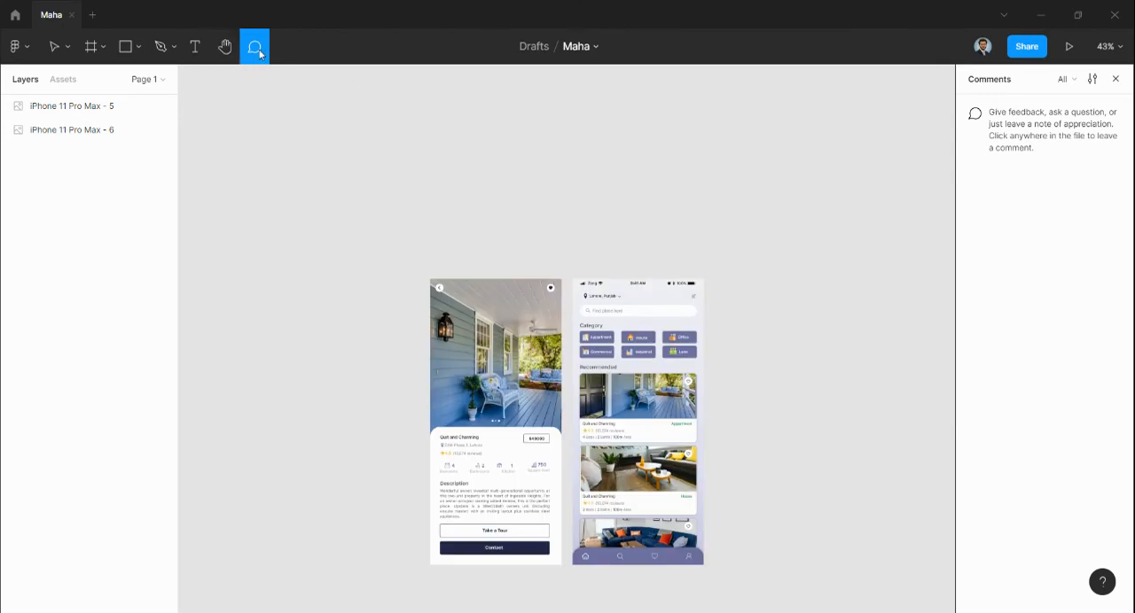
{"action": "left_click", "coordinate": [55, 46]}
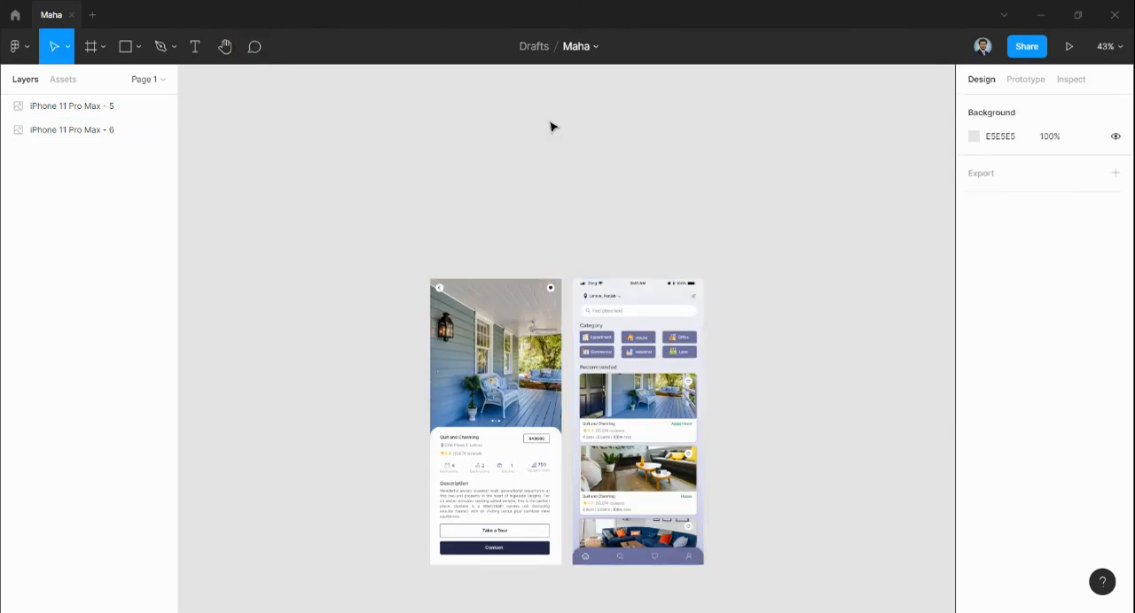